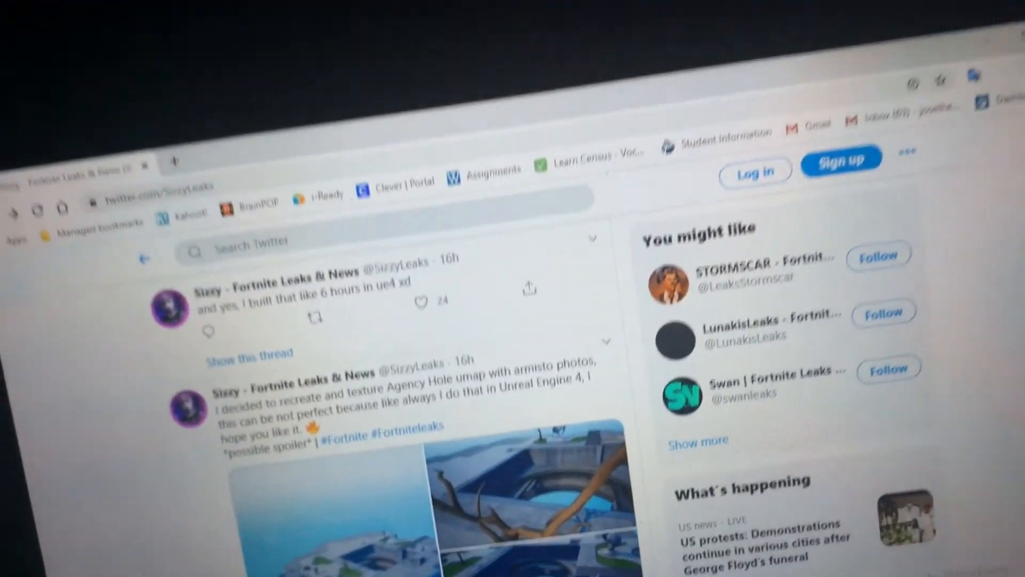
pyautogui.scroll(-3)
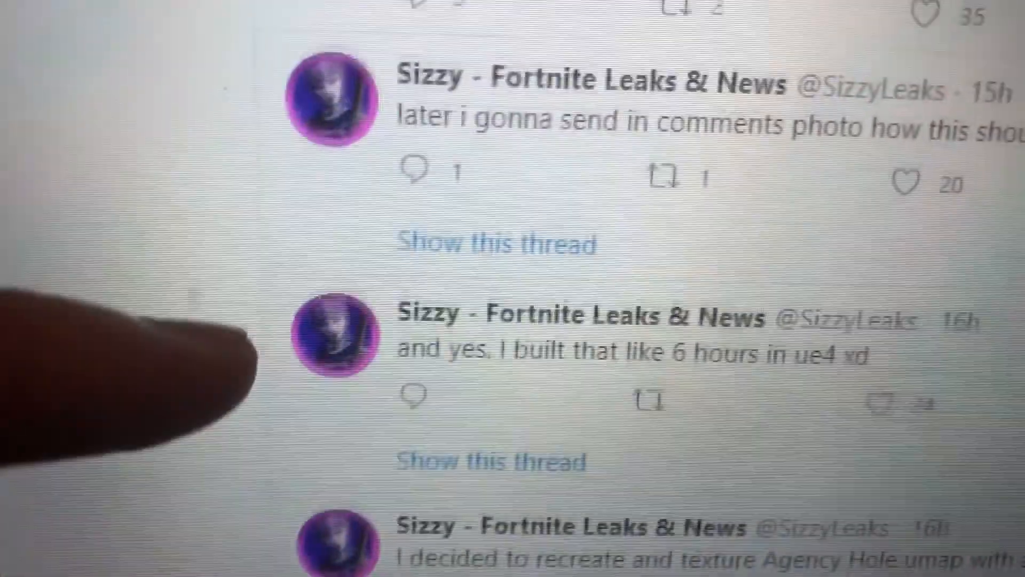
pyautogui.scroll(-3)
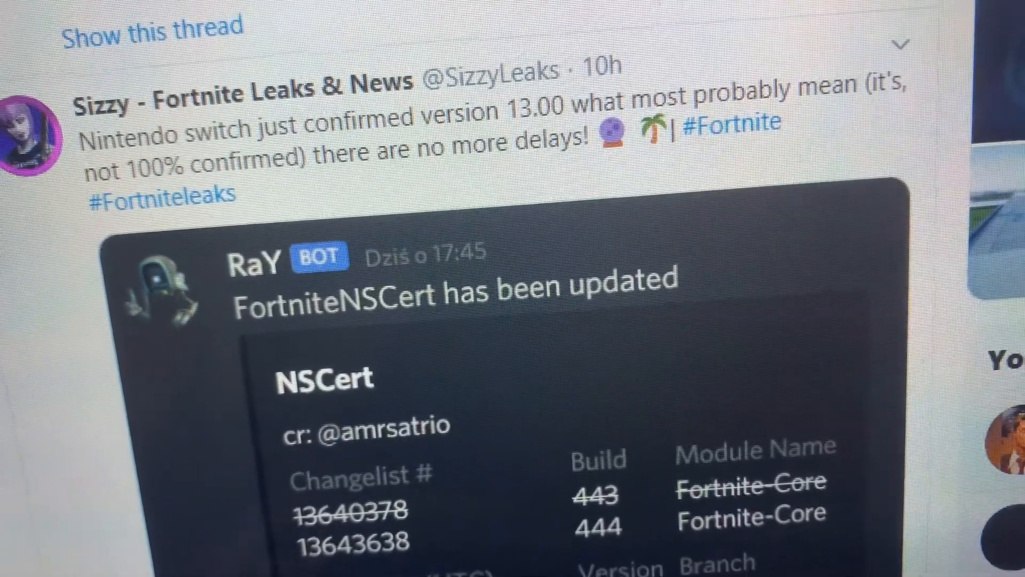
pyautogui.scroll(-3)
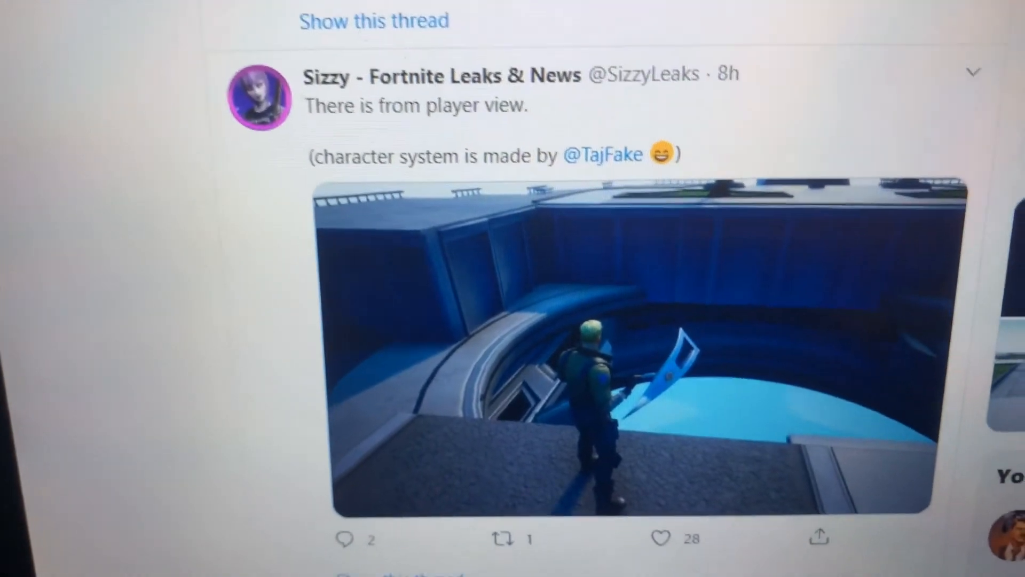
pyautogui.scroll(-3)
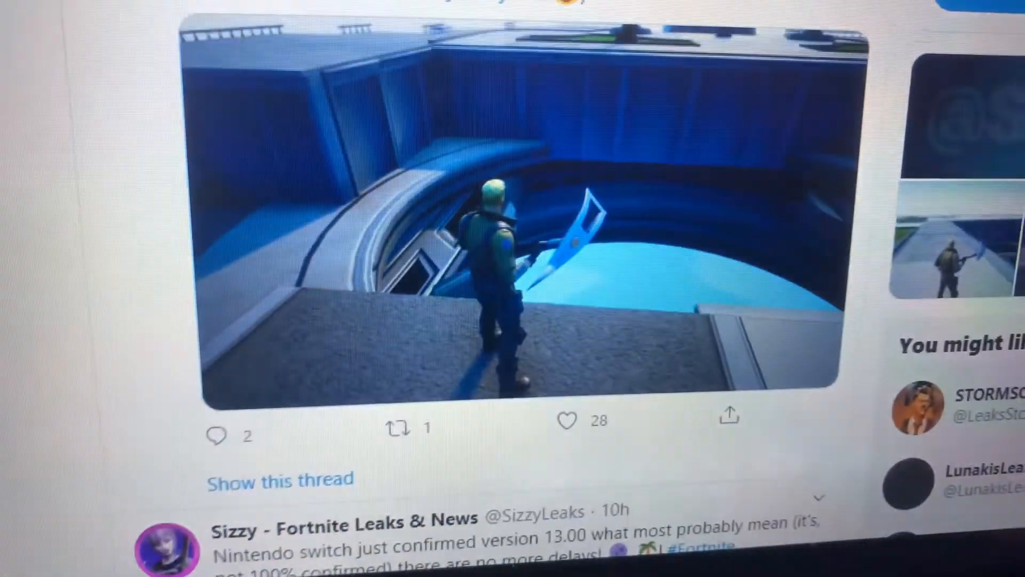
pyautogui.scroll(-3)
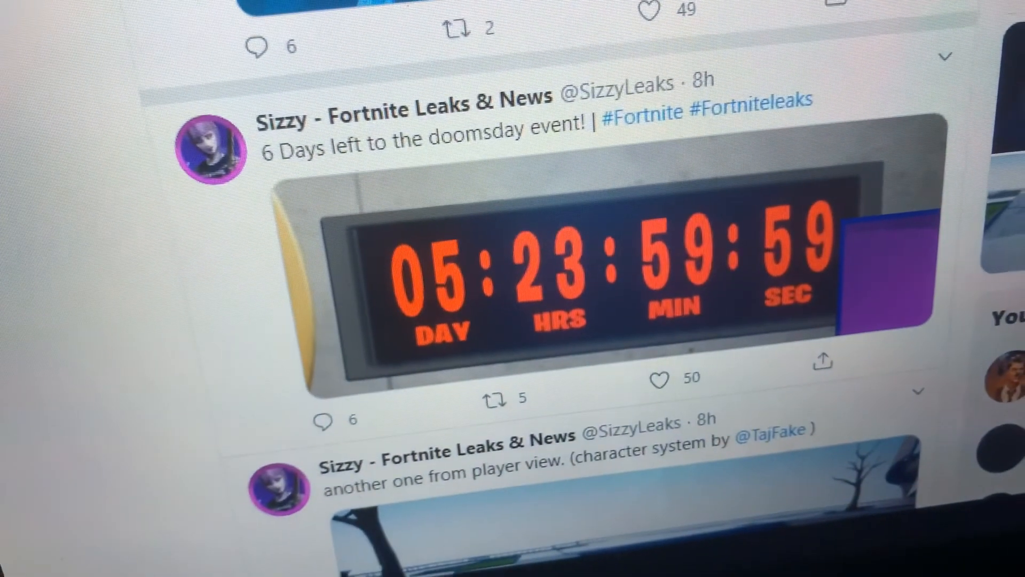
pyautogui.scroll(-3)
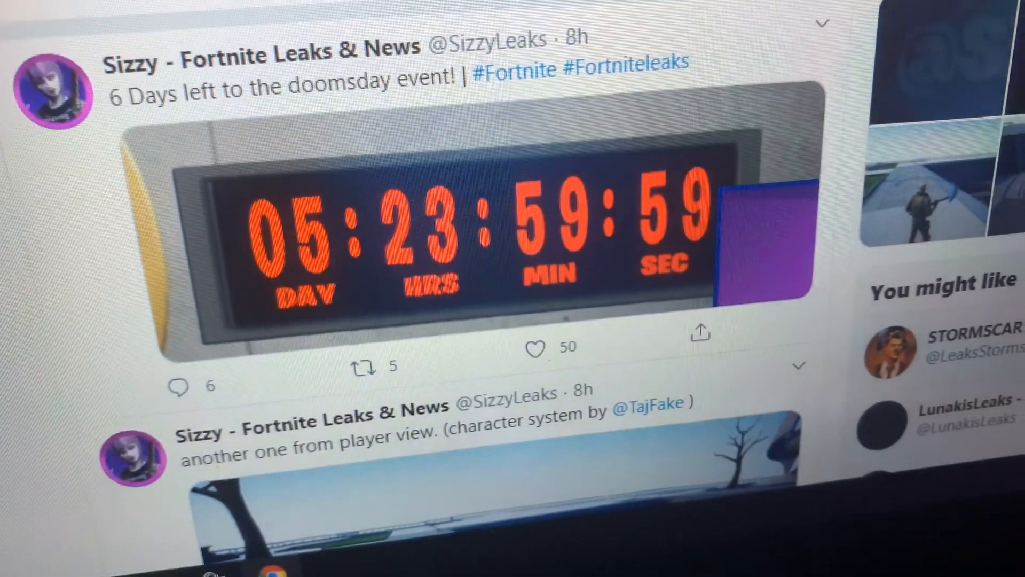